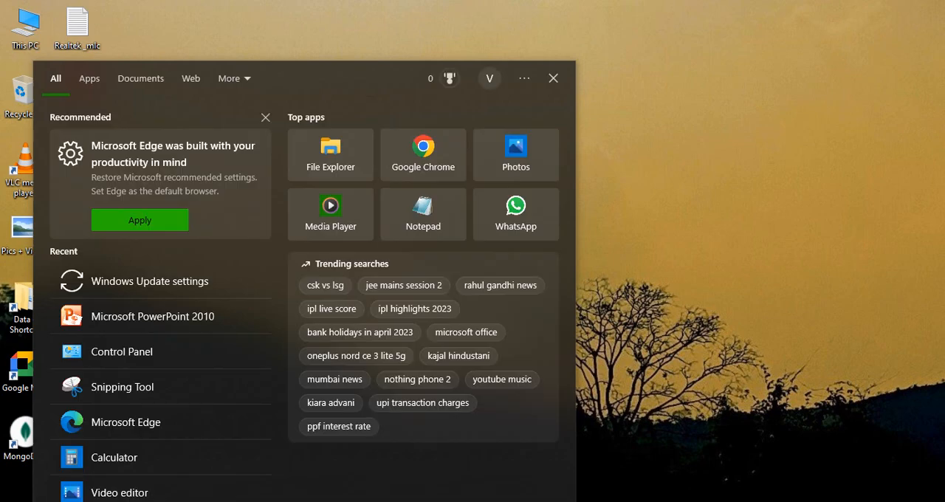
Step: Search Start for 'power' to find Microsoft PowerPoint 2010 and run it as administrator
type("power")
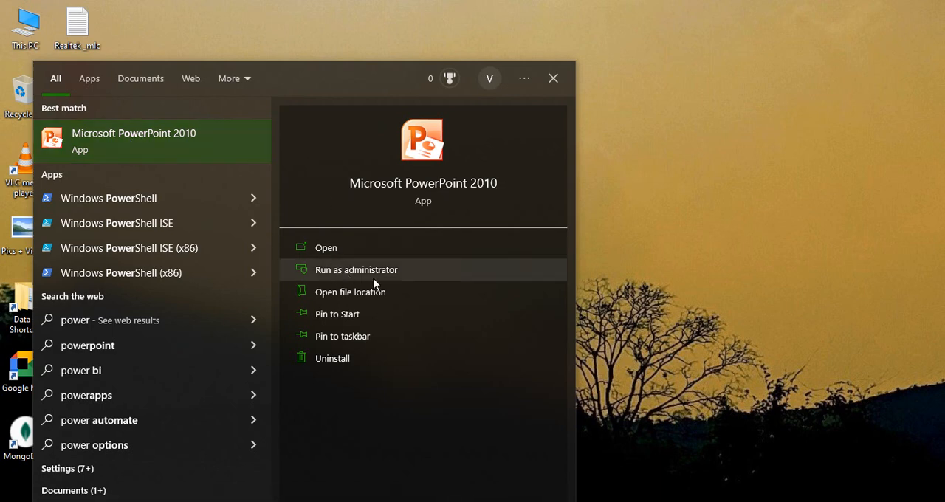
mouse_move(319, 278)
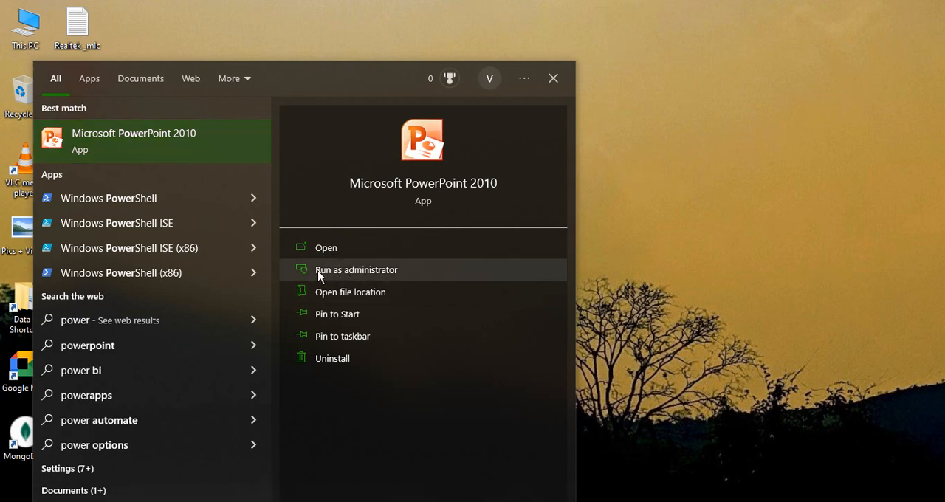
mouse_move(328, 277)
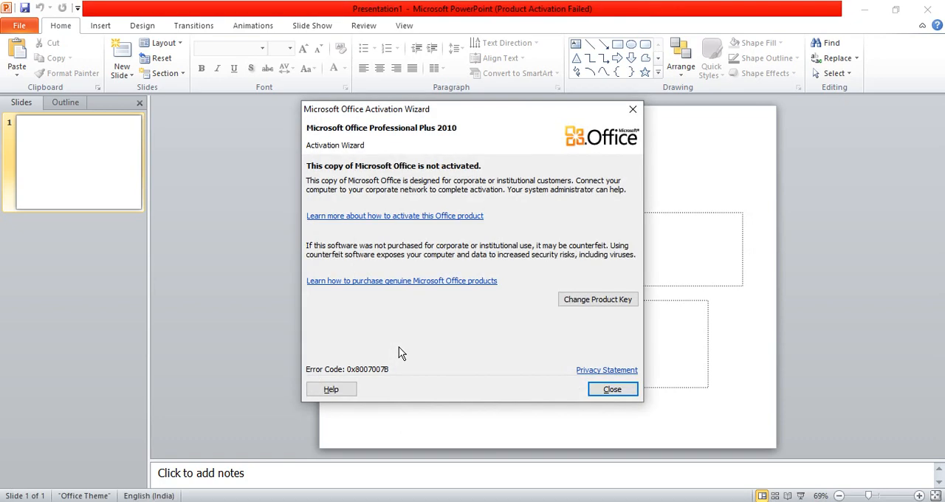
Step: Dismiss the Activation Wizard, enter test text 'Sa' in the slide title, then close PowerPoint
left_click(611, 389)
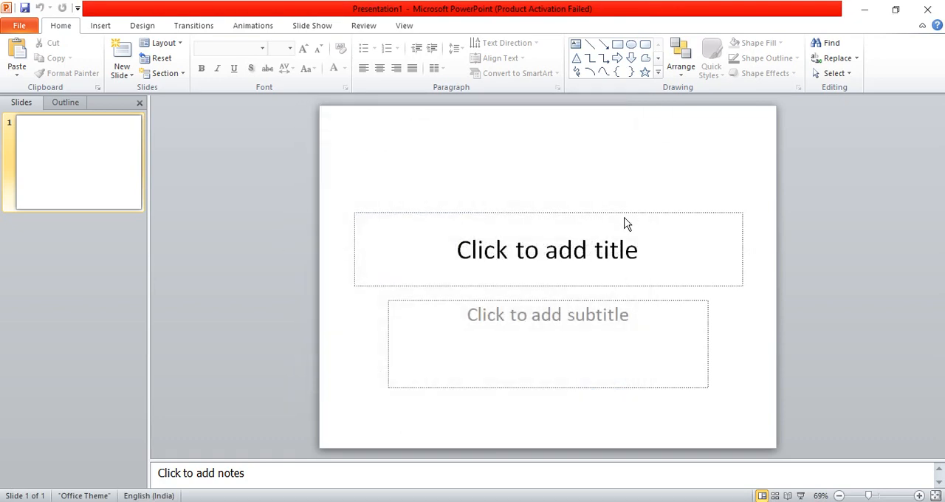
mouse_move(658, 254)
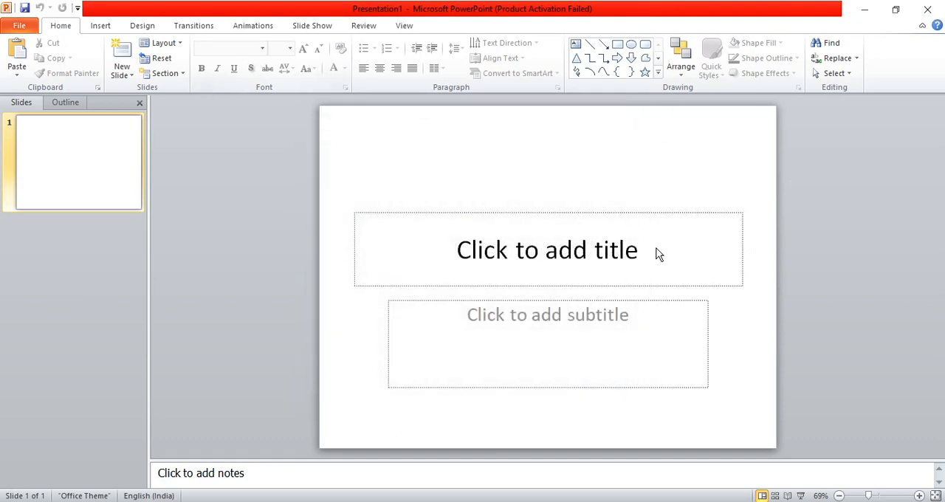
type("Samplw")
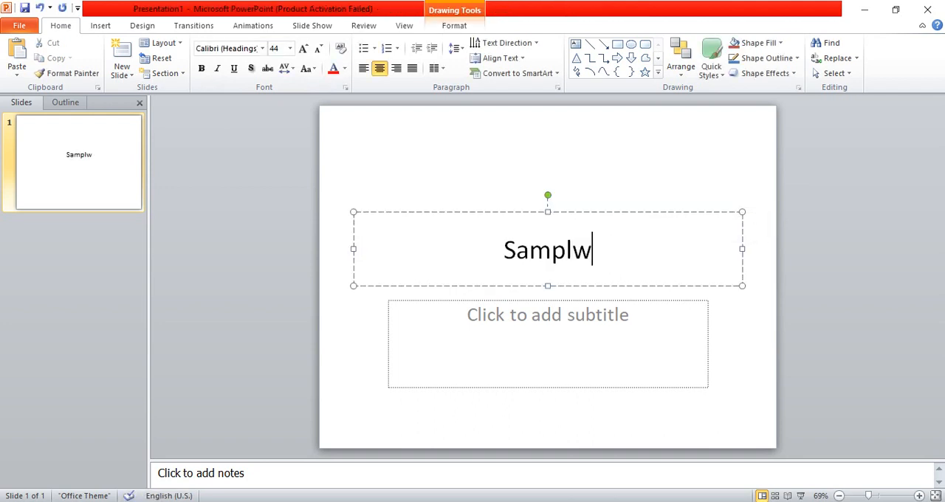
left_click(615, 193)
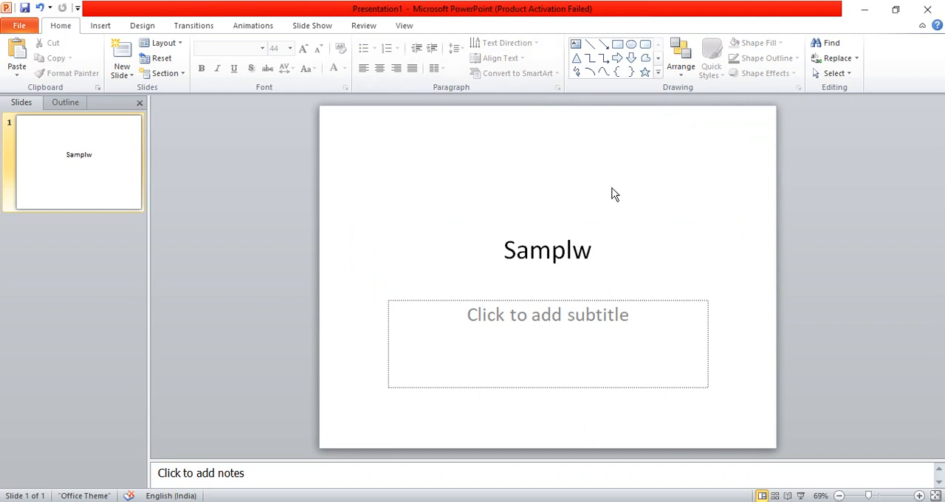
mouse_move(499, 346)
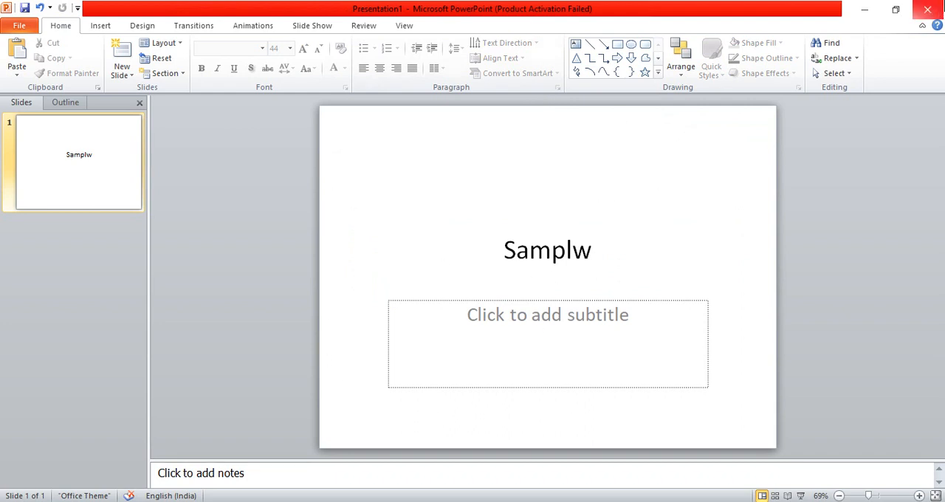
mouse_move(928, 10)
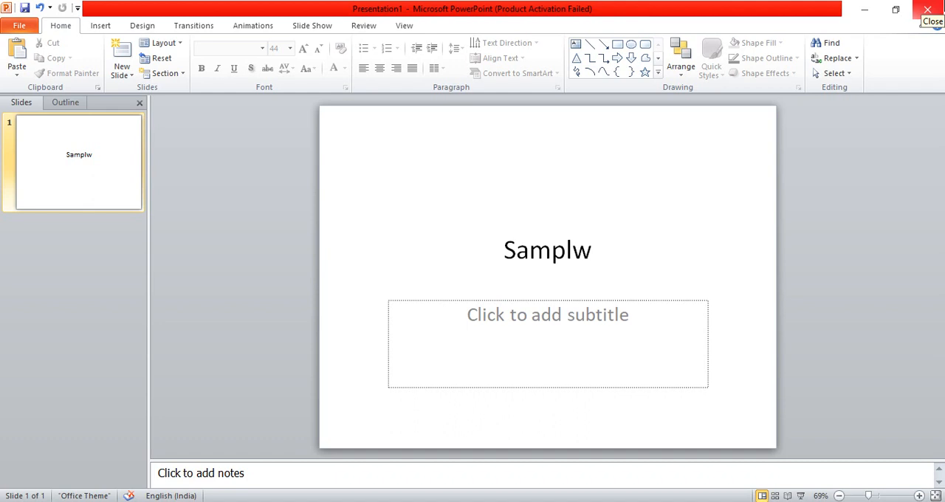
left_click(927, 10)
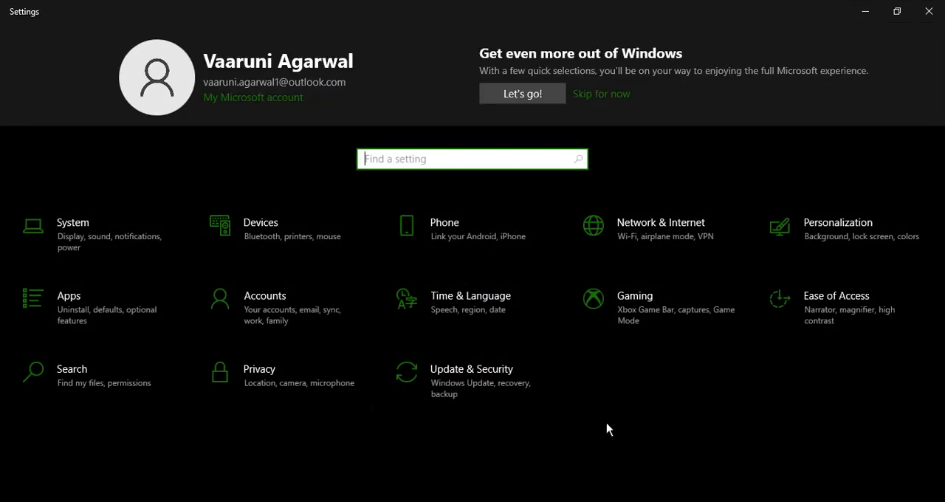
Step: Review the Update & Security page for the pending March cumulative update
left_click(471, 368)
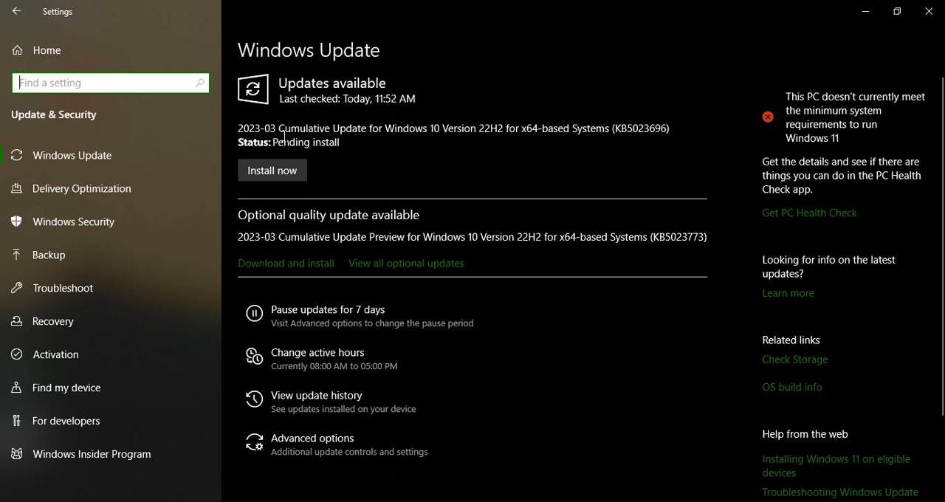
mouse_move(461, 168)
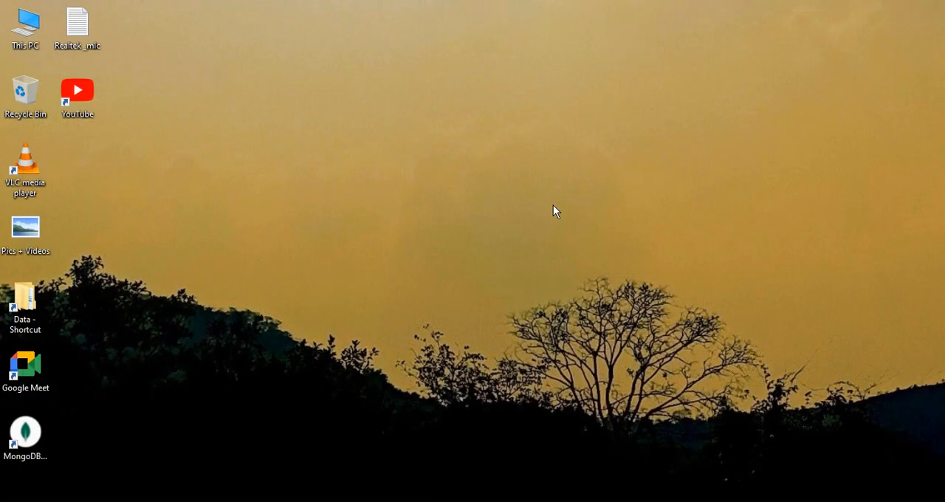
mouse_move(139, 372)
type("appwiz.cpl")
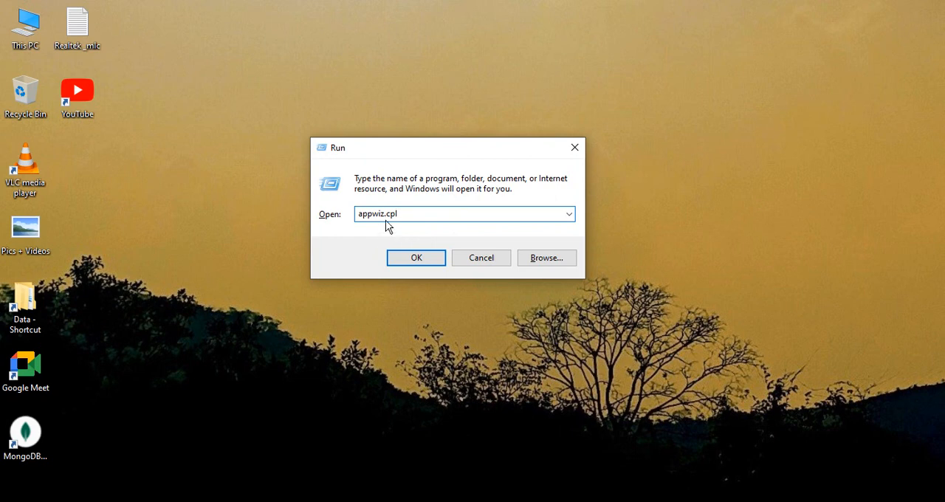
mouse_move(399, 233)
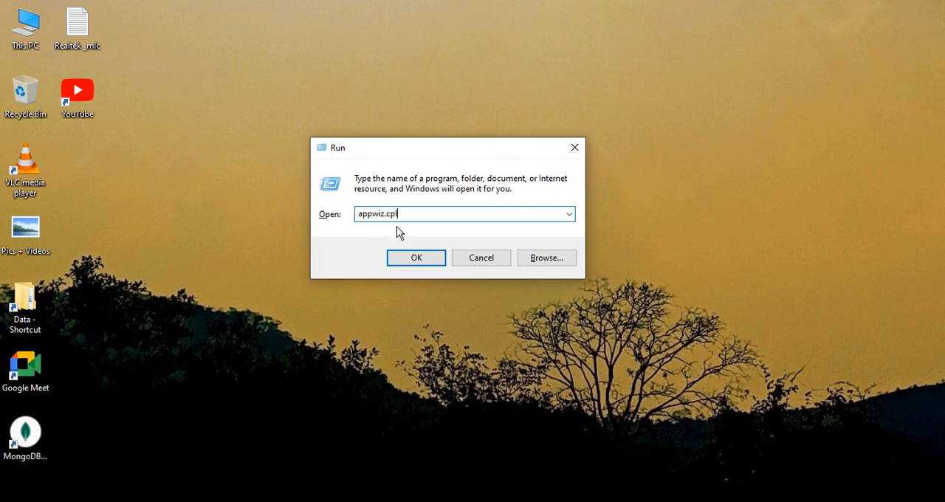
Step: Run appwiz.cpl to bring up Programs and Features with its 28 installed programs
left_click(416, 256)
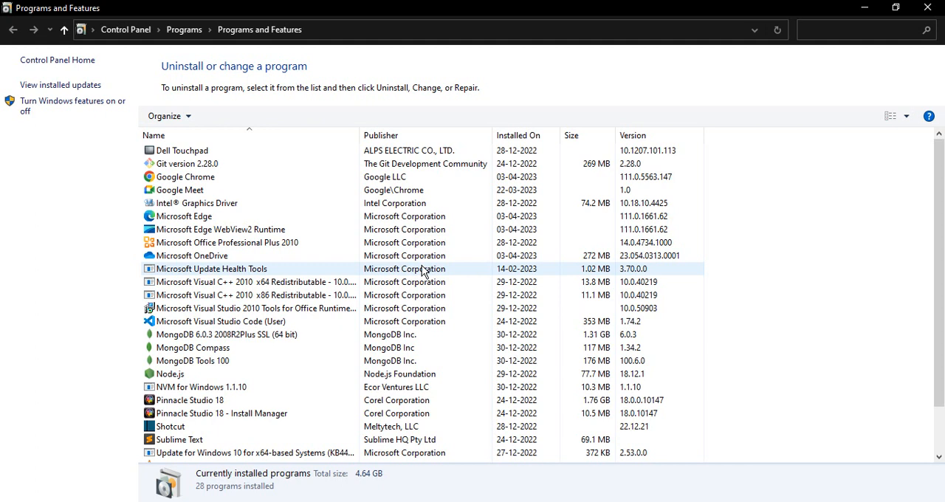
Step: Choose Change on Microsoft Office Professional Plus 2010 to reach its installation options
left_click(189, 399)
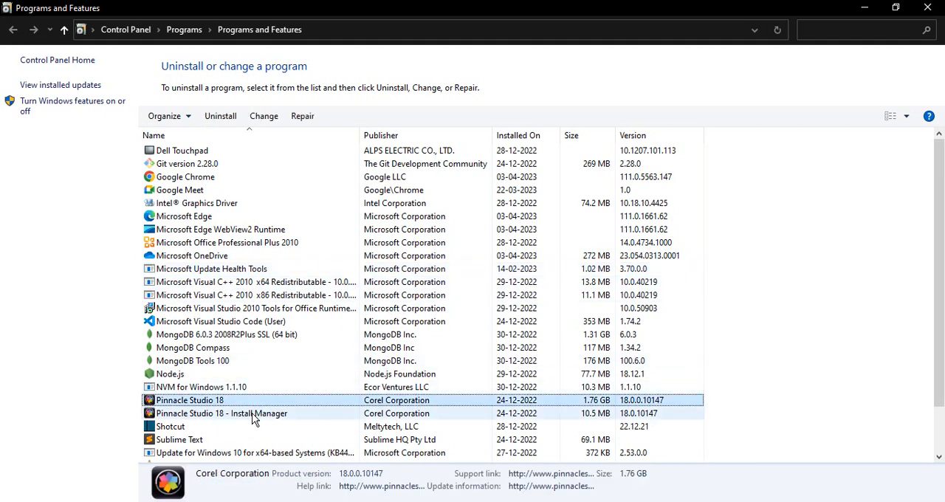
left_click(227, 242)
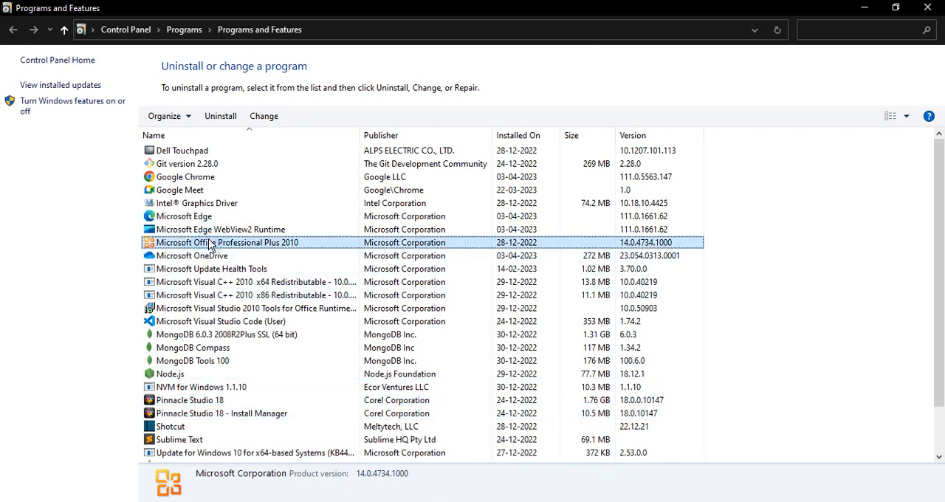
mouse_move(185, 268)
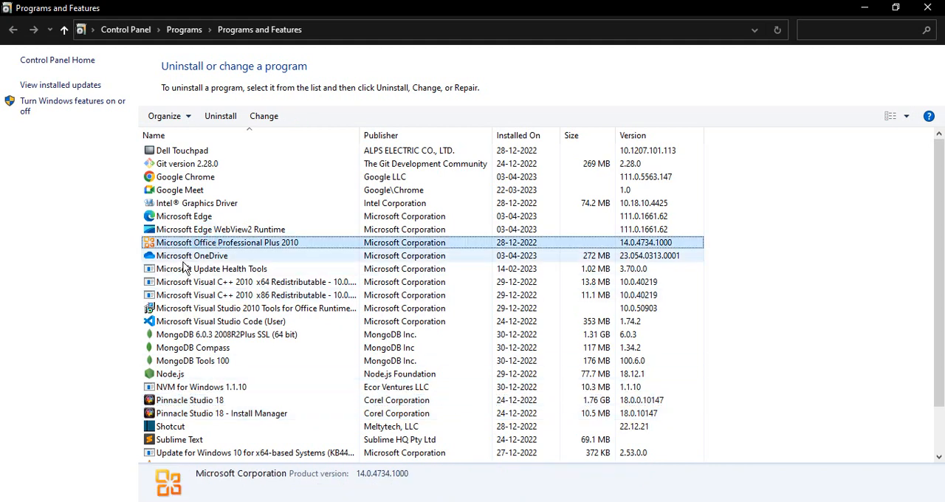
mouse_move(302, 252)
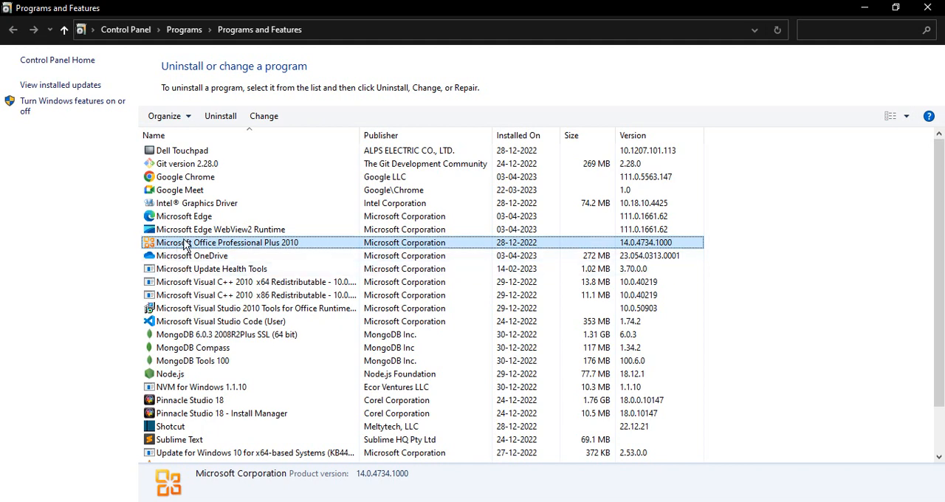
right_click(224, 243)
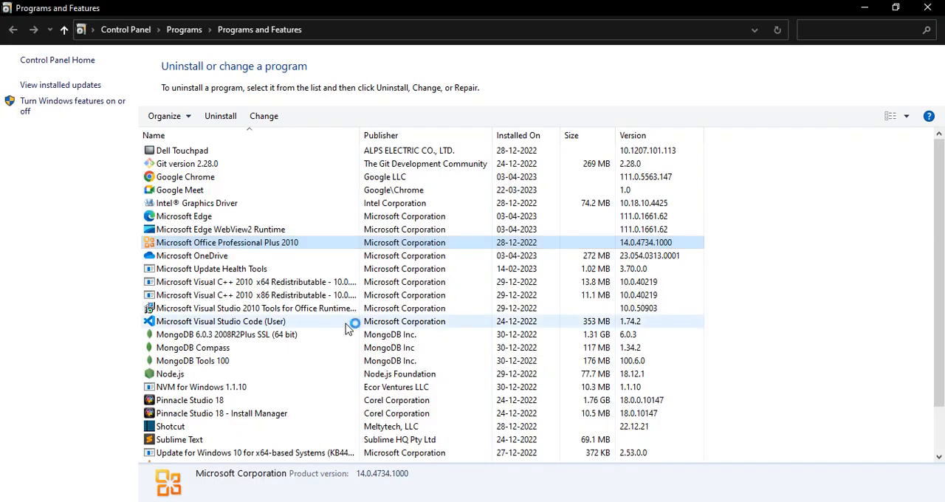
left_click(262, 115)
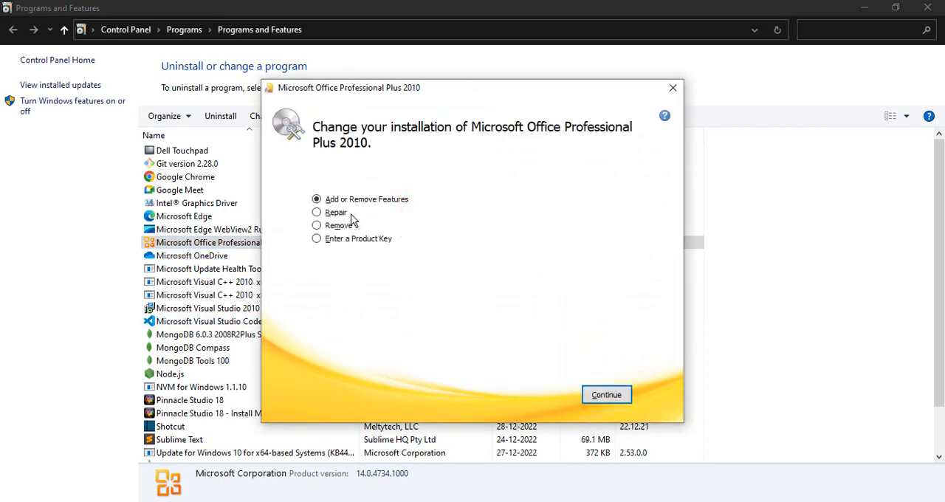
Step: Select the Repair option, then cancel Office setup without making changes
left_click(316, 213)
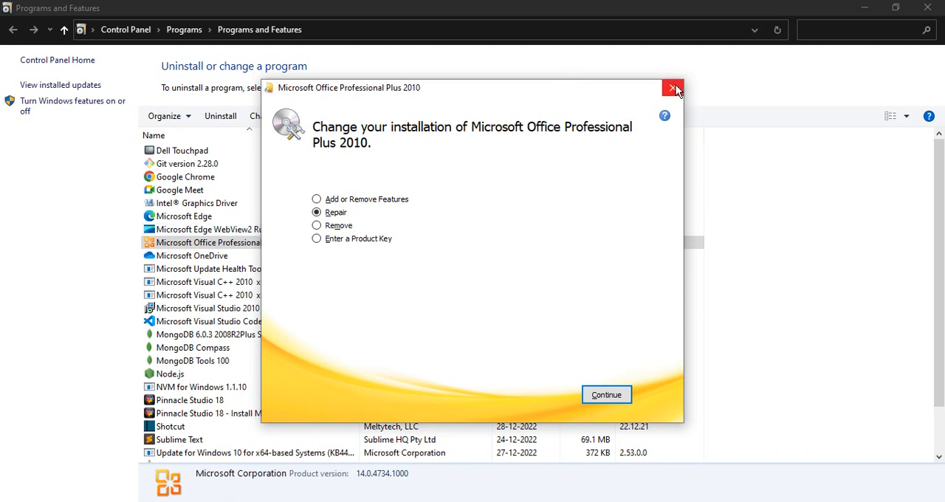
left_click(672, 89)
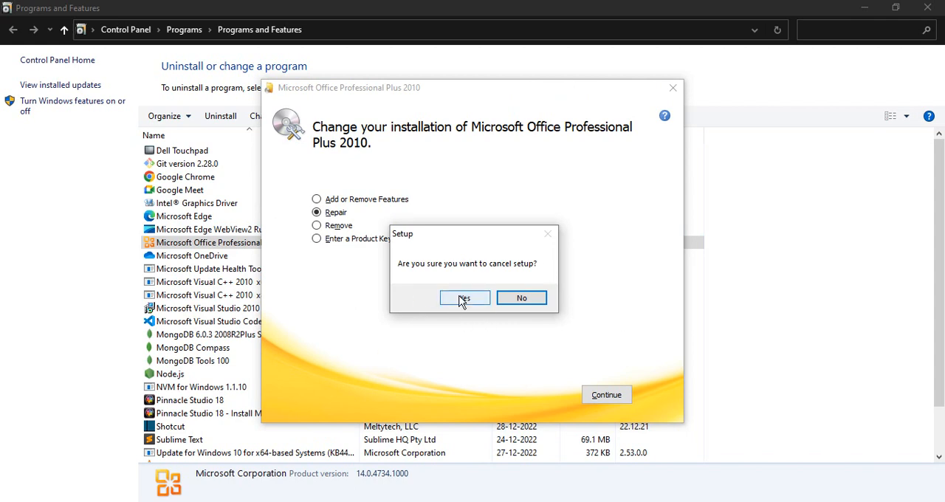
left_click(464, 298)
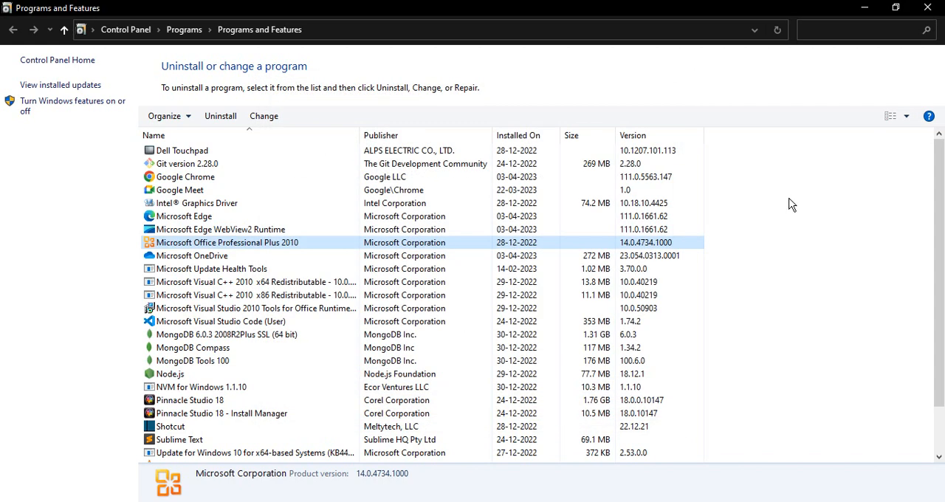
mouse_move(768, 207)
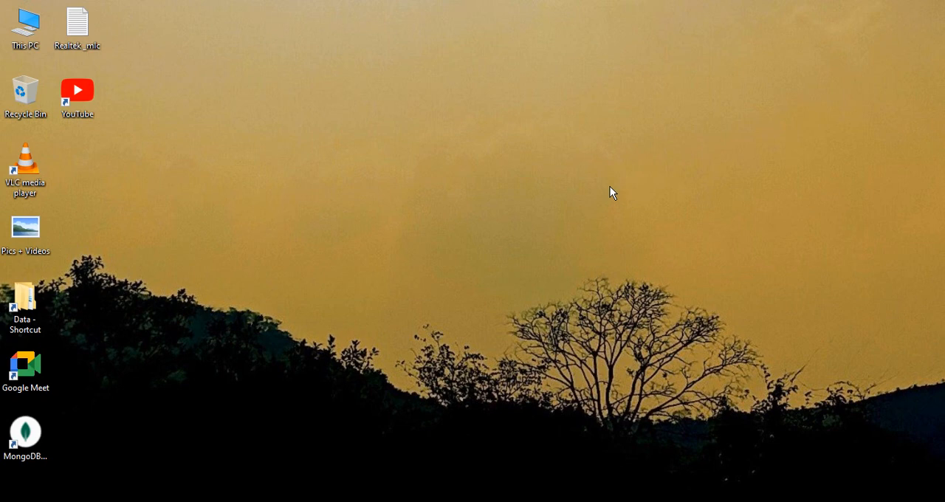
Step: Rerun appwiz.cpl from Win+R to reopen Programs and Features
key("Win+r")
type("appwiz.cpl")
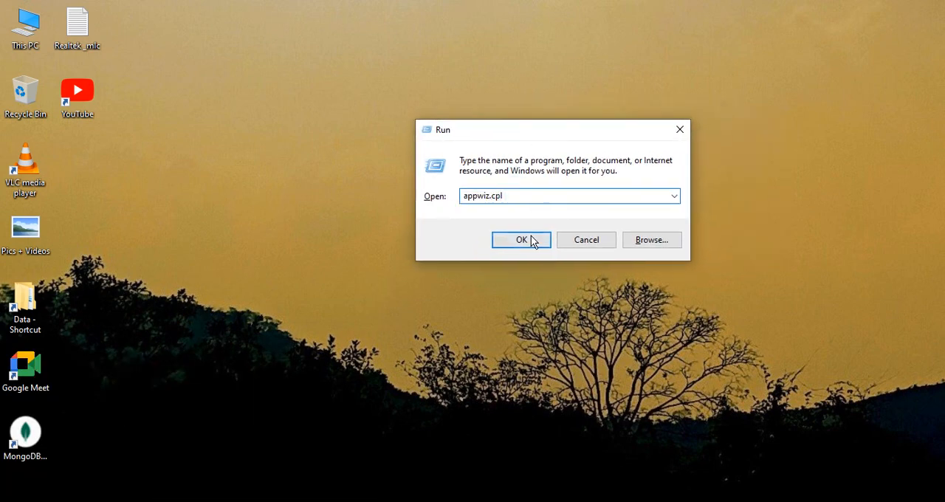
left_click(521, 239)
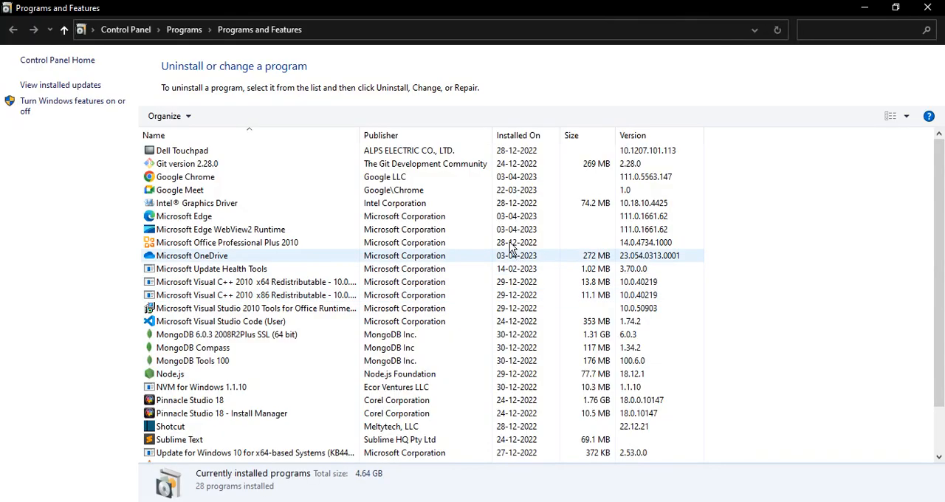
Step: Begin uninstalling Microsoft Office Professional Plus 2010 from its right-click actions
left_click(227, 242)
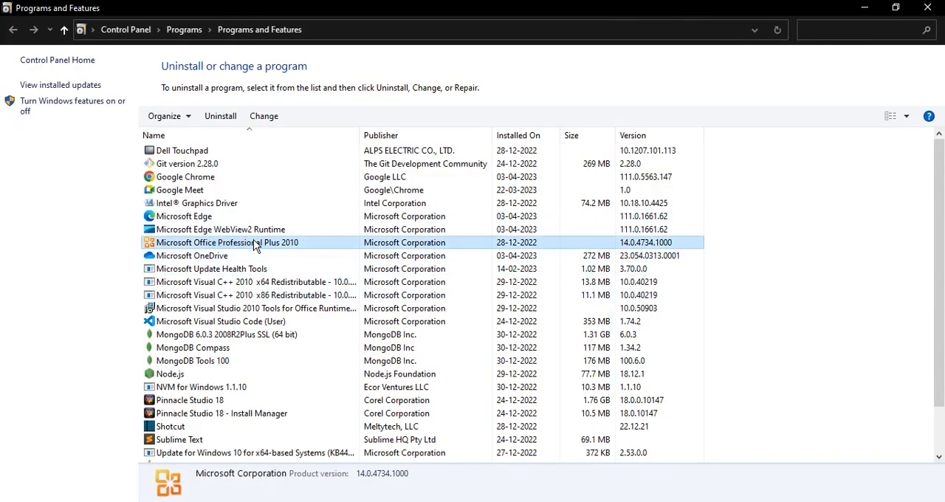
right_click(228, 243)
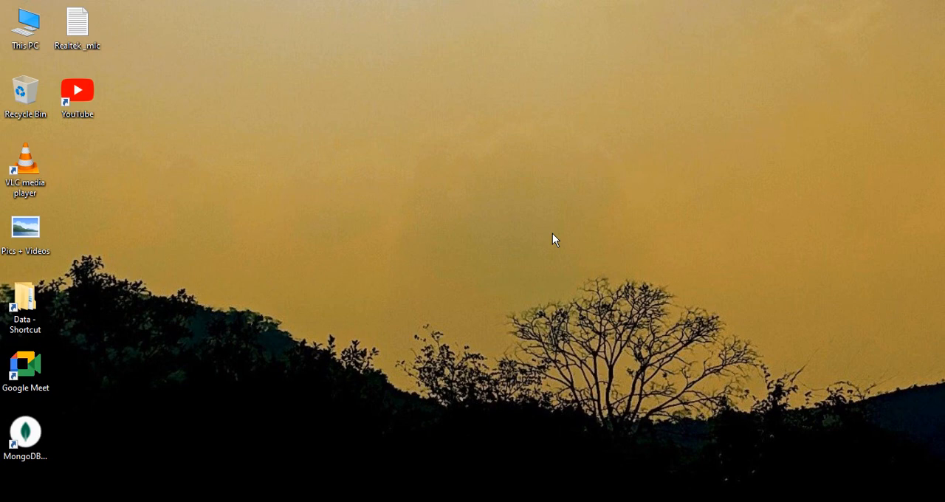
mouse_move(583, 228)
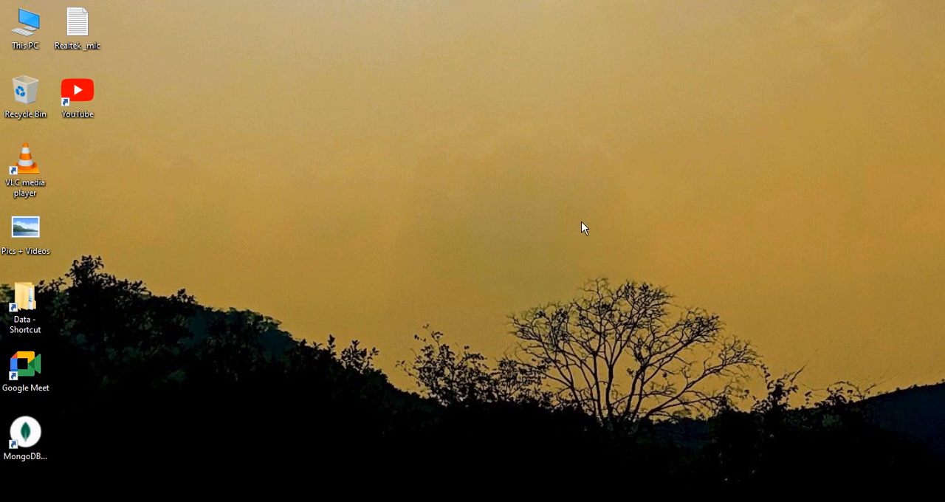